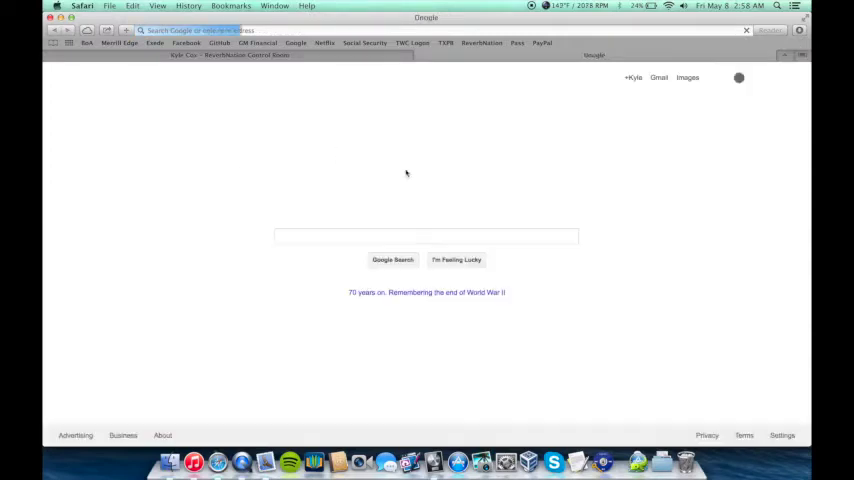
Step: Search Google for "mac loop dj scratch" to find GarageBand DJ scratch loops
click(424, 236)
text(mac loo)
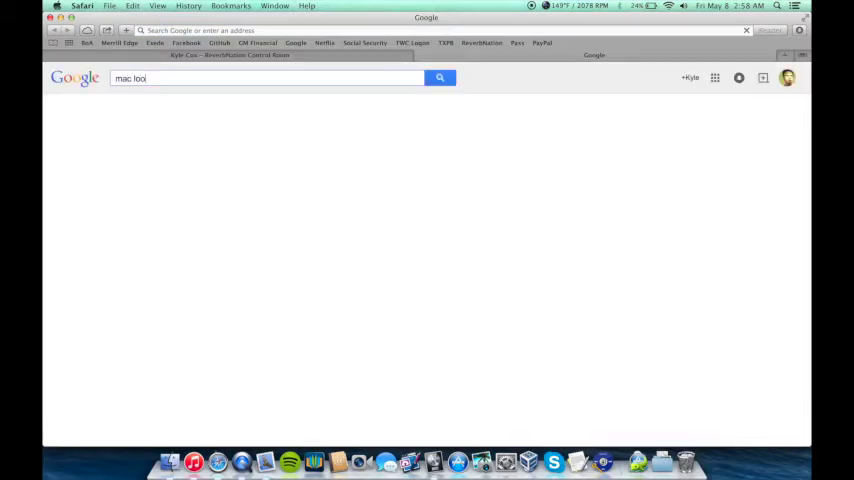
text(ps)
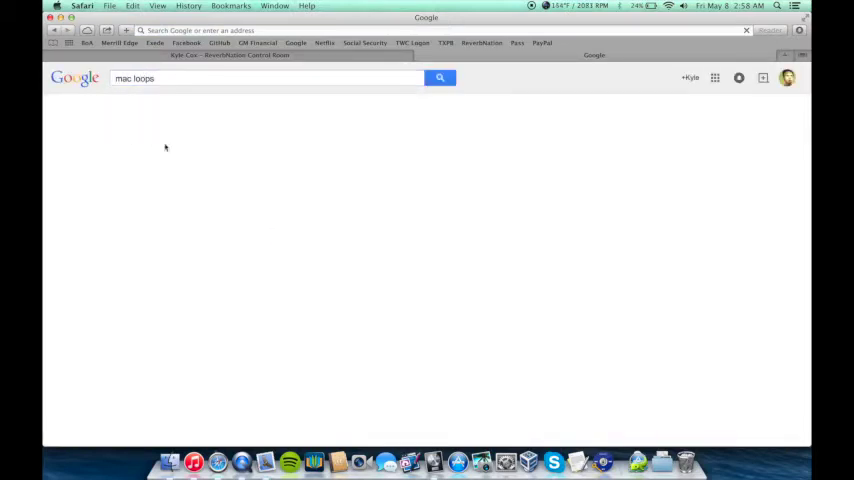
click(440, 78)
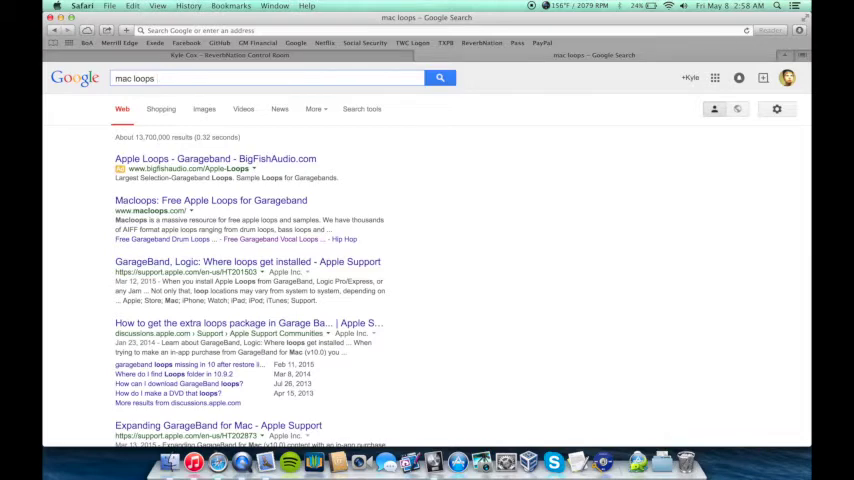
text(dj s)
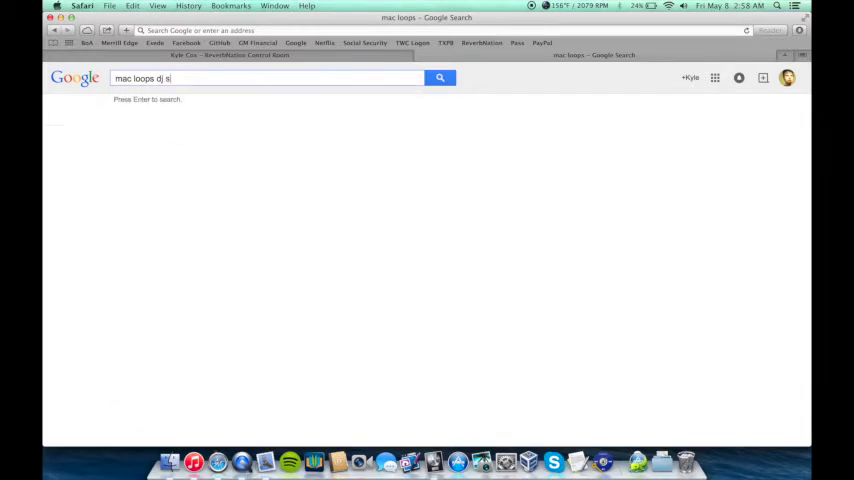
text(cratch)
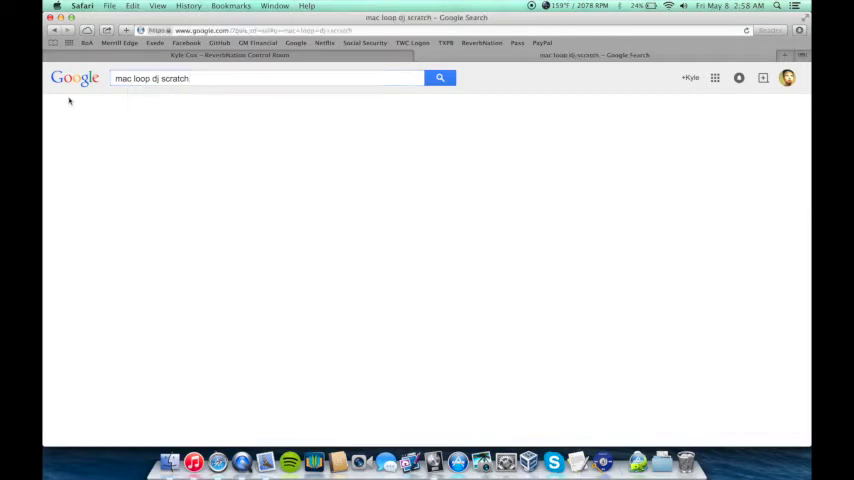
click(440, 78)
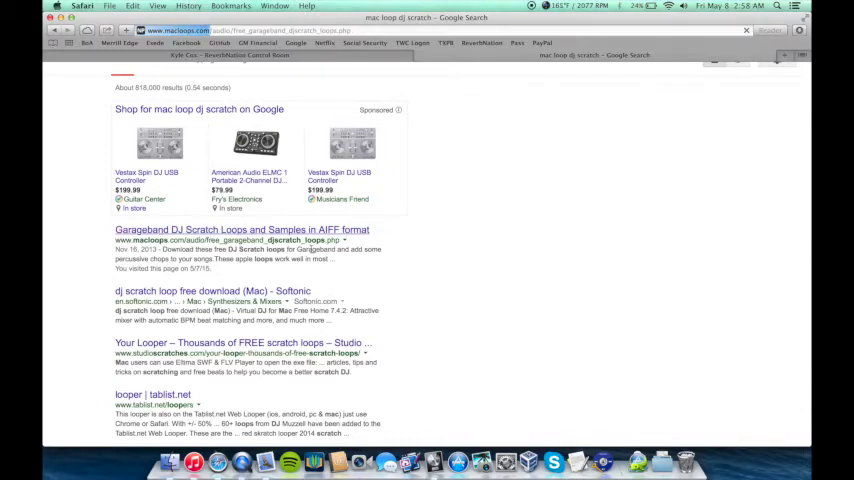
Step: Browse the MacLoops GarageBand DJ scratch loops result and its download list
click(240, 228)
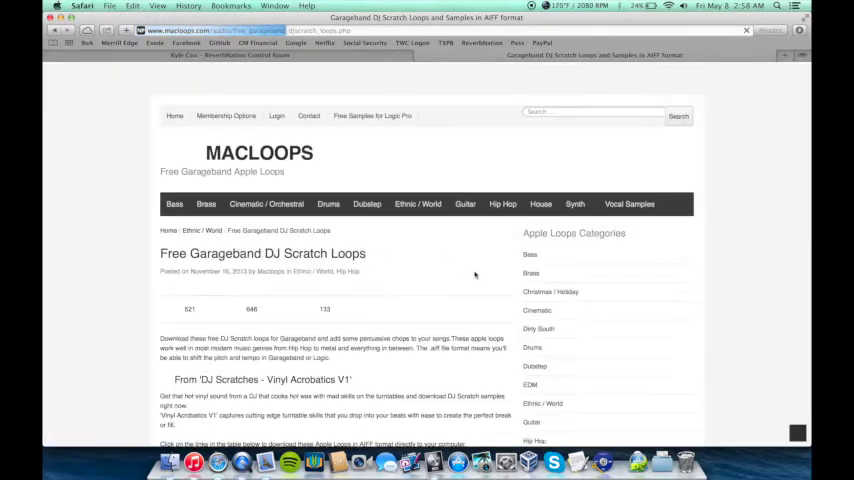
scroll(down, 3)
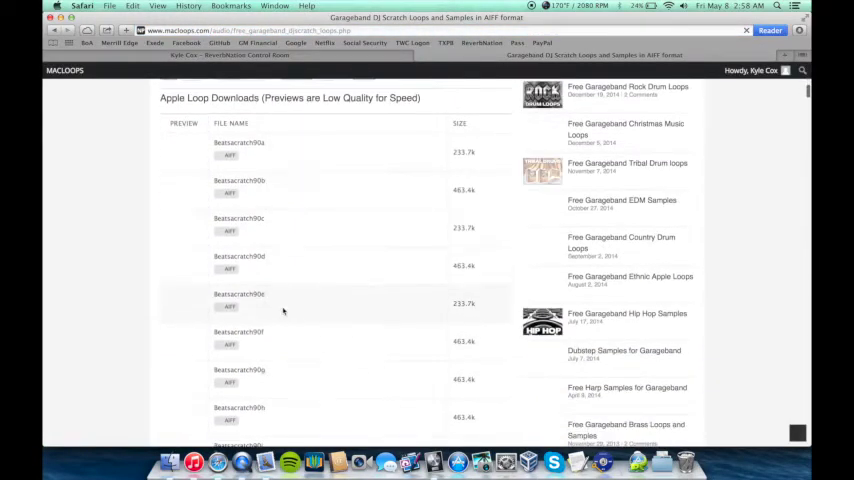
scroll(down, 3)
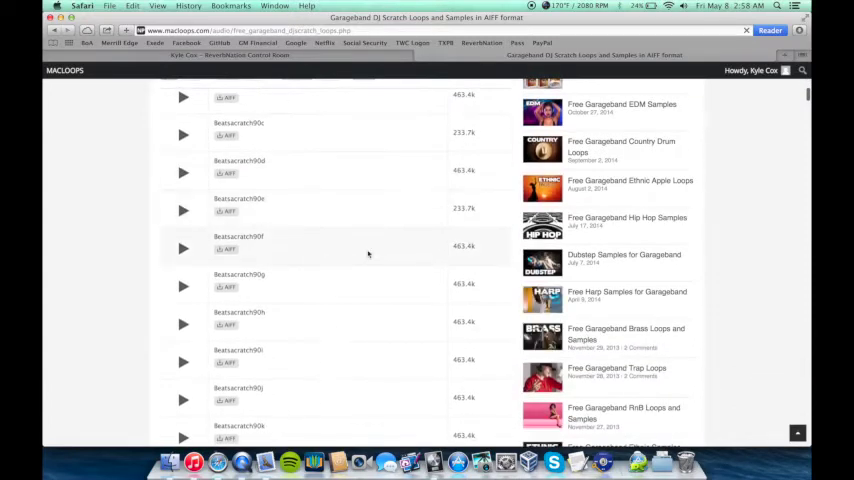
scroll(down, 3)
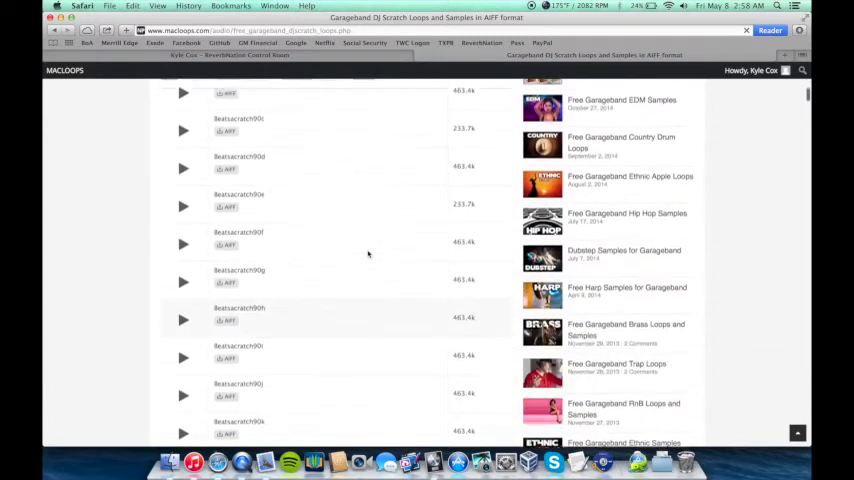
scroll(down, 3)
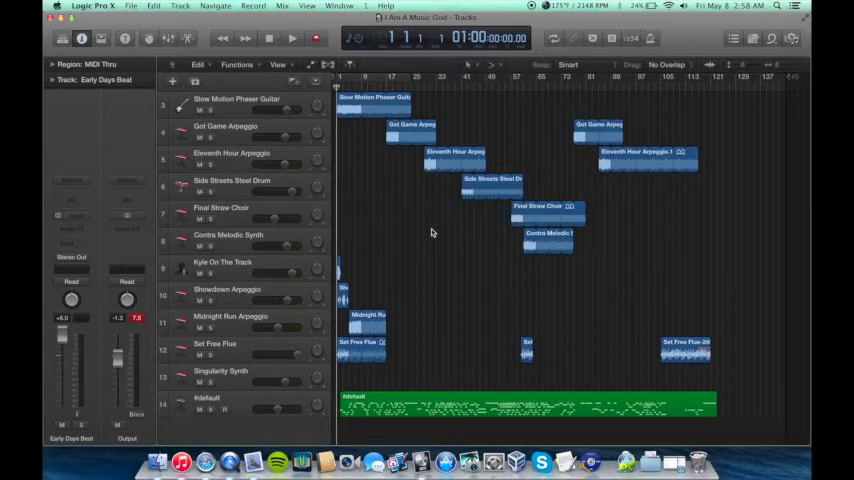
mouse_move(424, 234)
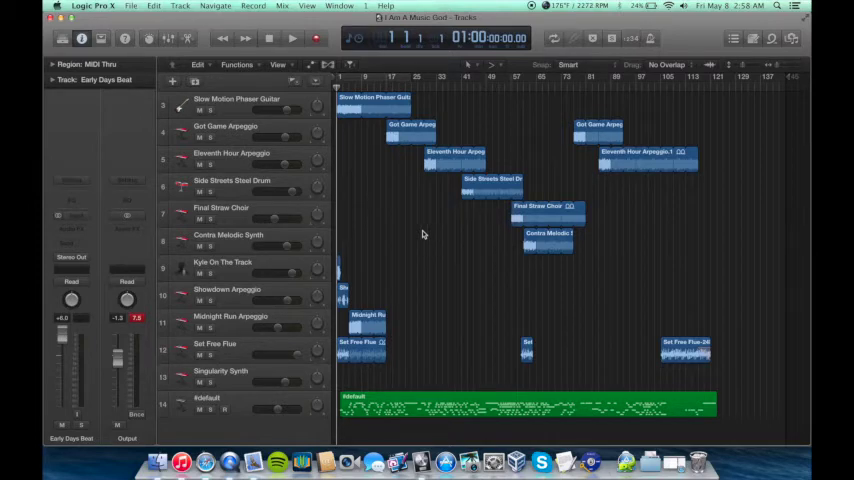
Step: Add a new software instrument track and load the EXS24 sampler on it
click(210, 398)
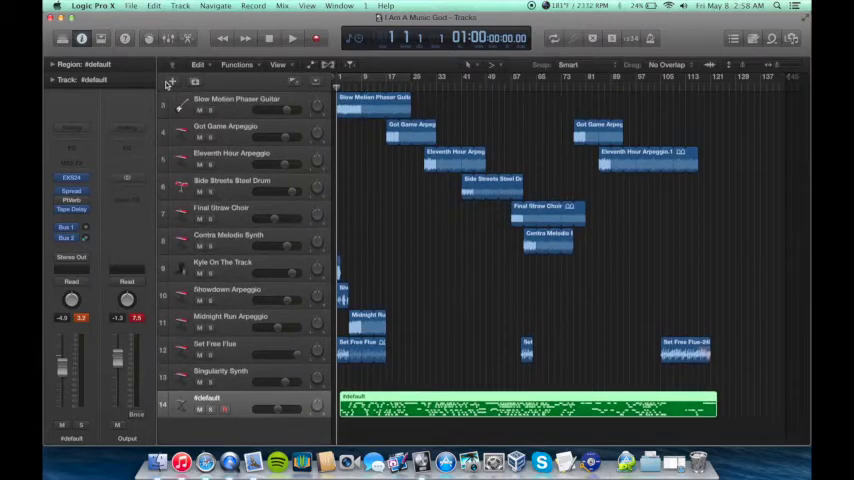
click(170, 82)
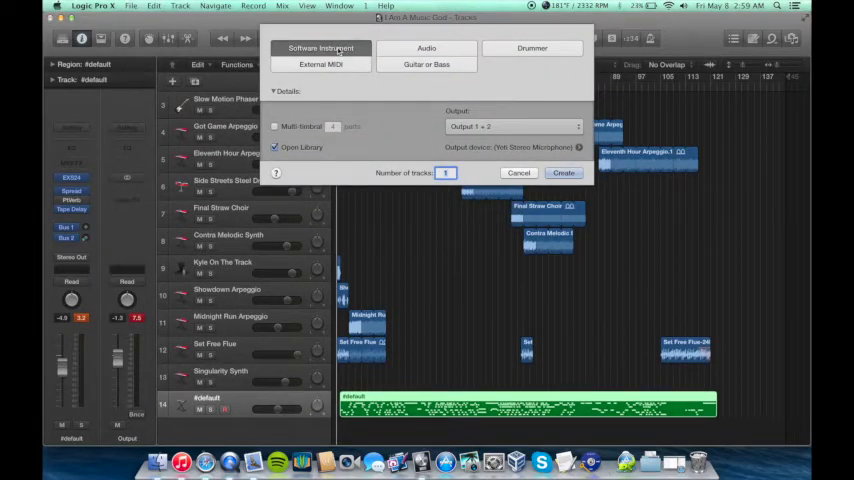
click(564, 172)
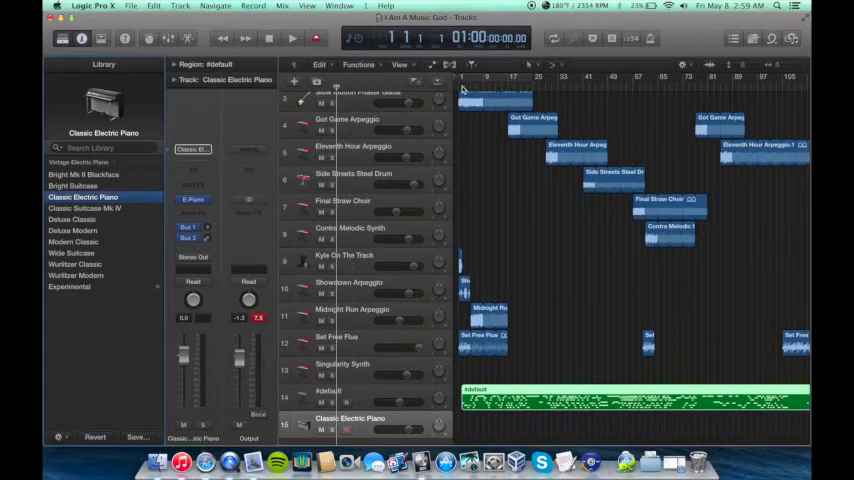
click(490, 84)
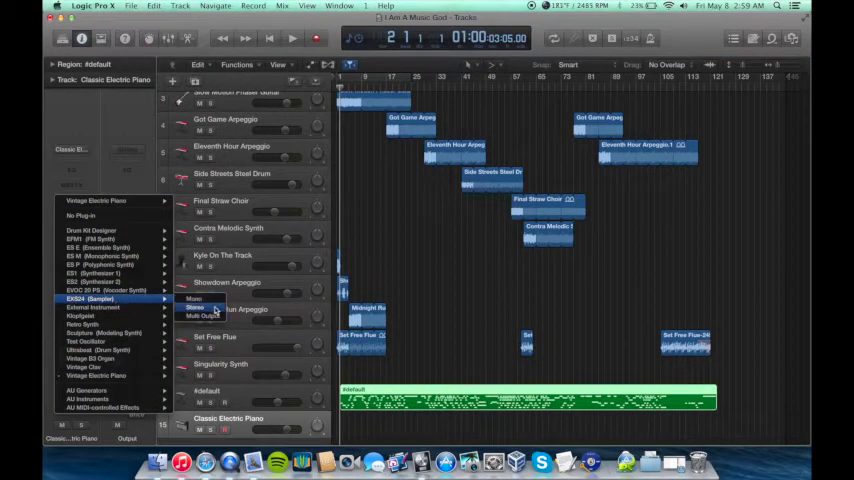
click(84, 298)
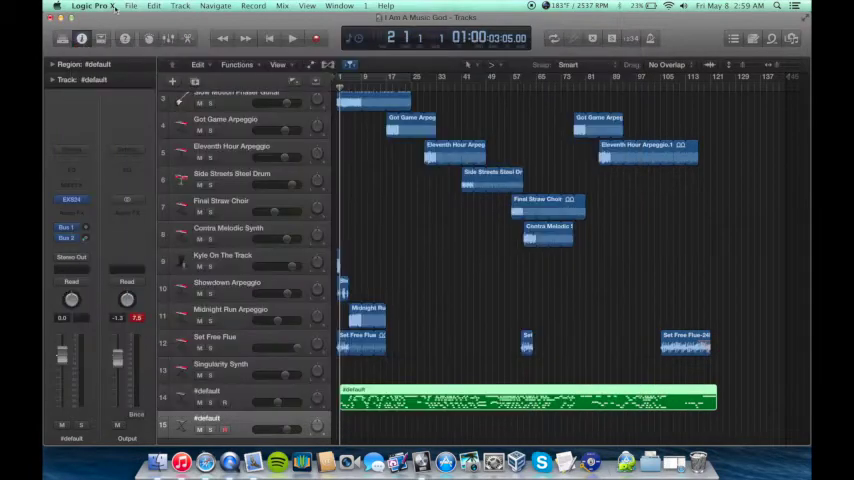
Step: Bring up the EXS24 instrument editor for the new sampler track
click(90, 8)
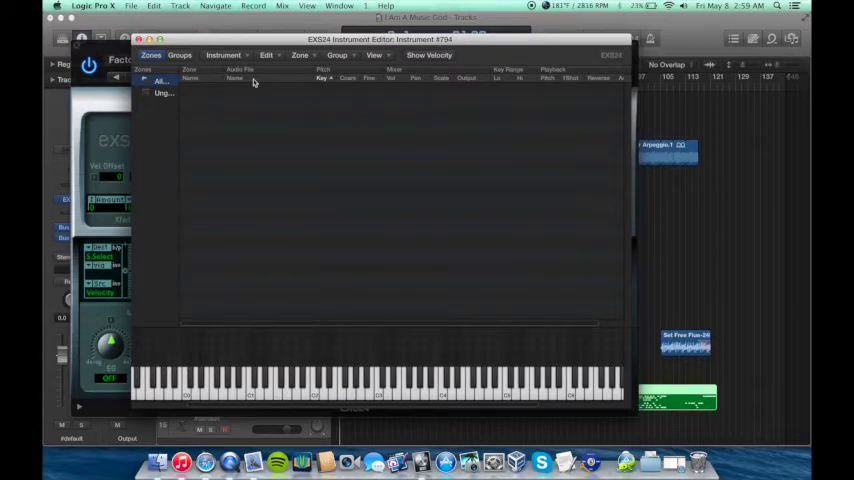
mouse_move(258, 122)
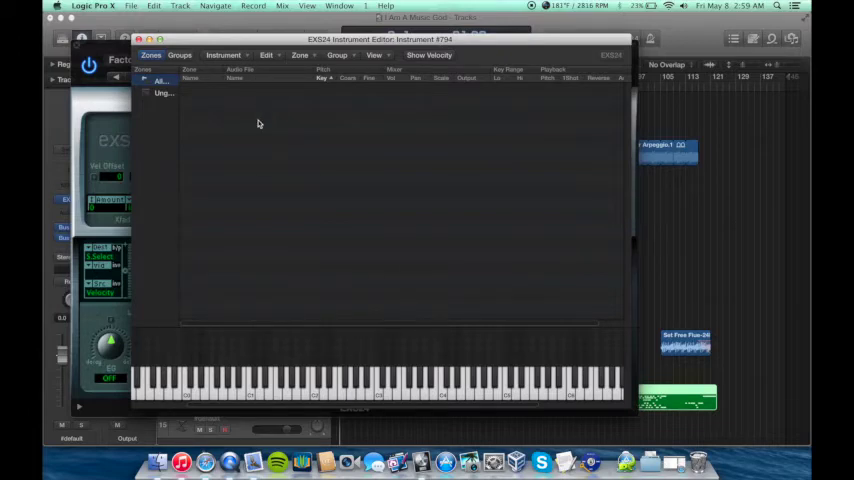
mouse_move(296, 112)
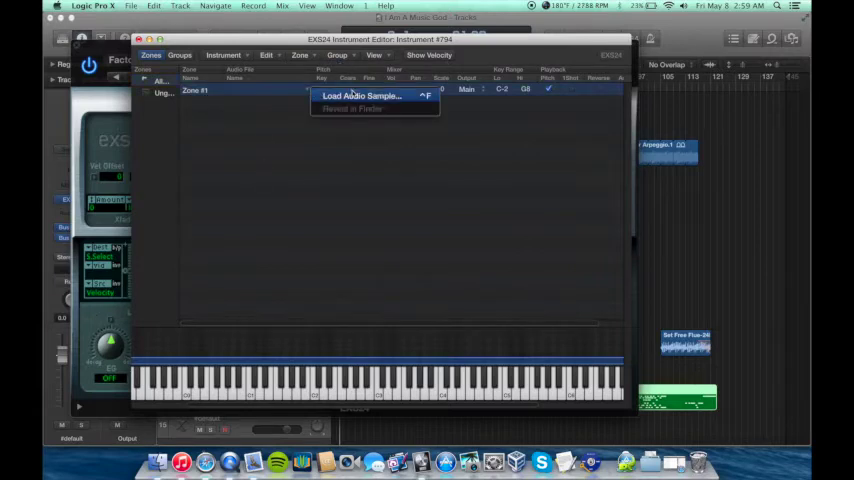
Step: Load the first .aiff file from the scratch samples folder into the new zone
click(360, 96)
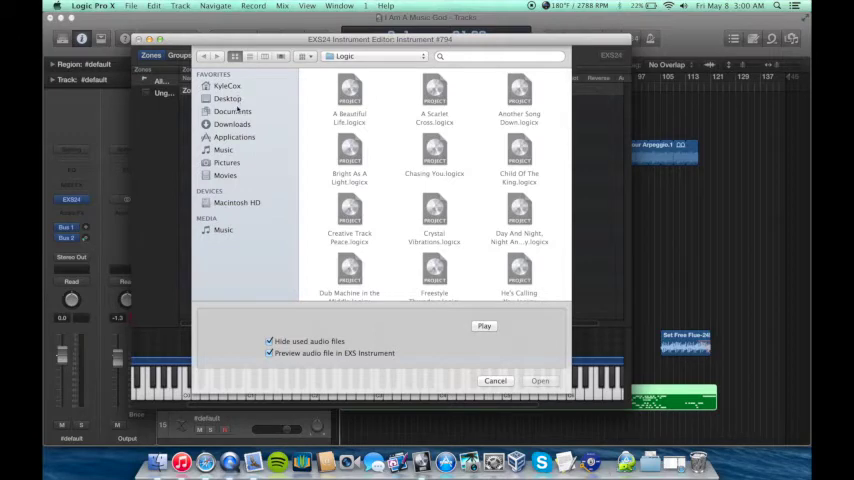
click(230, 98)
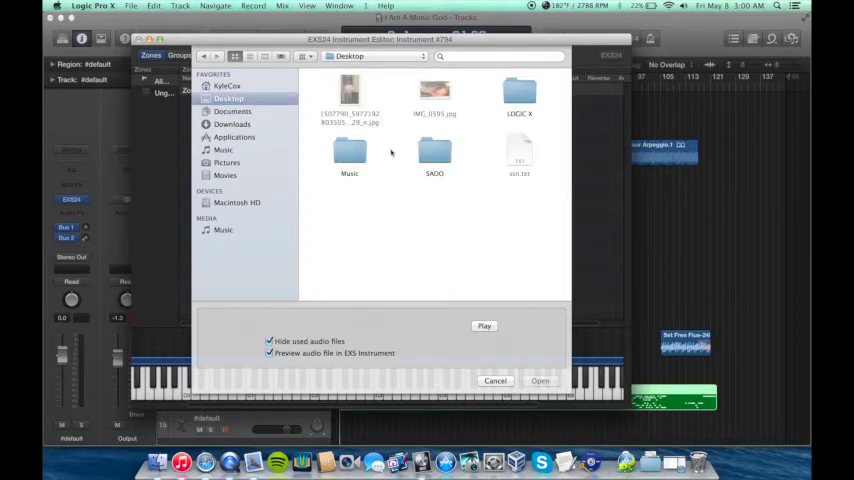
double_click(520, 96)
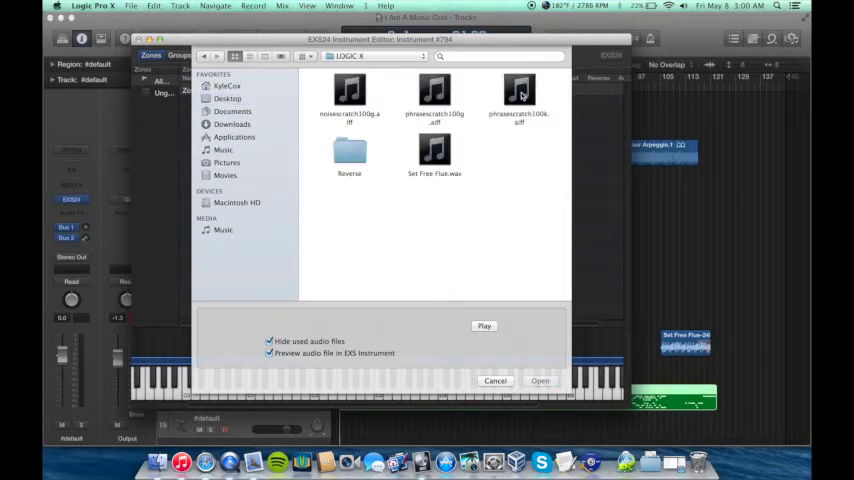
mouse_move(476, 196)
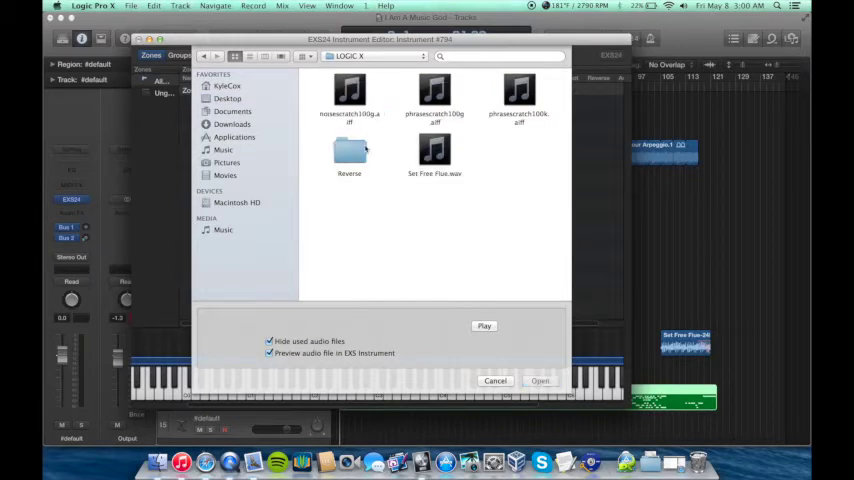
double_click(348, 156)
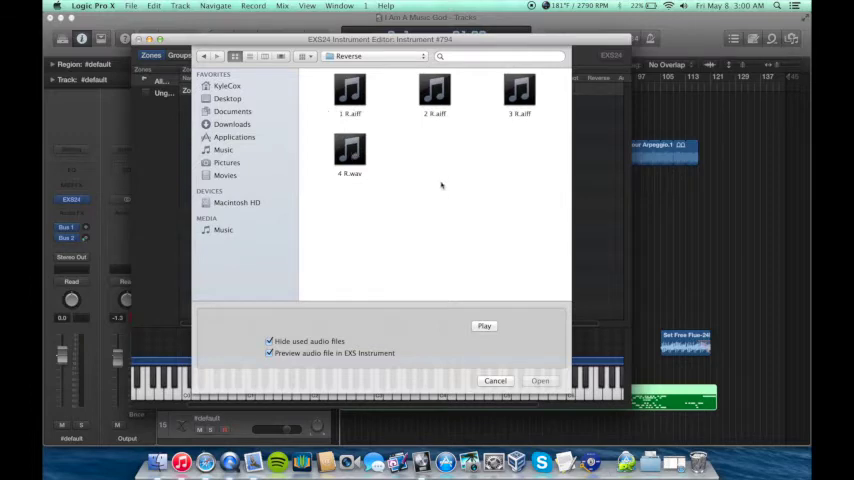
click(204, 56)
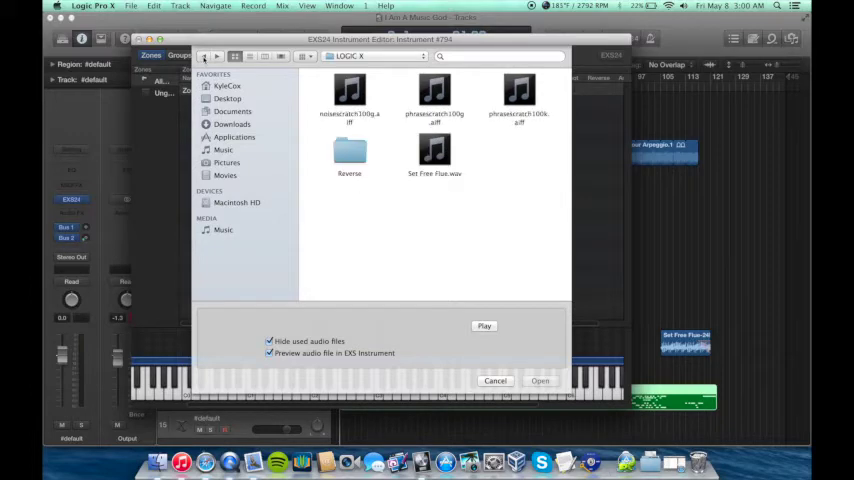
mouse_move(458, 252)
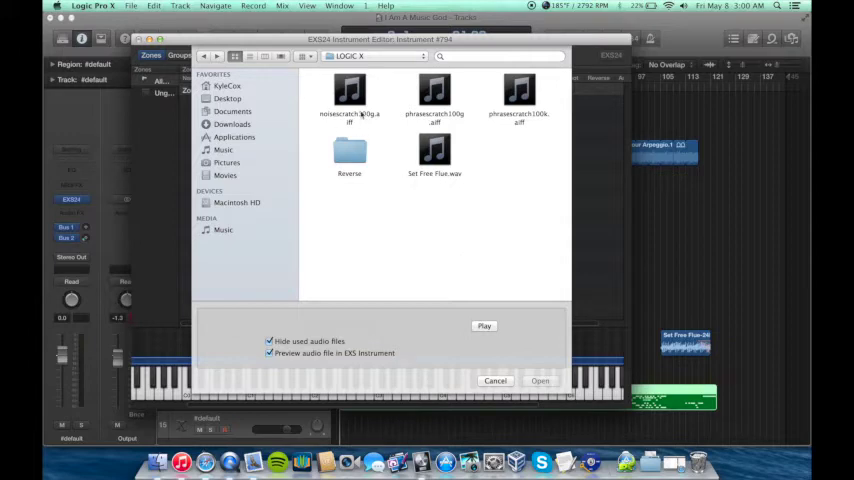
click(540, 380)
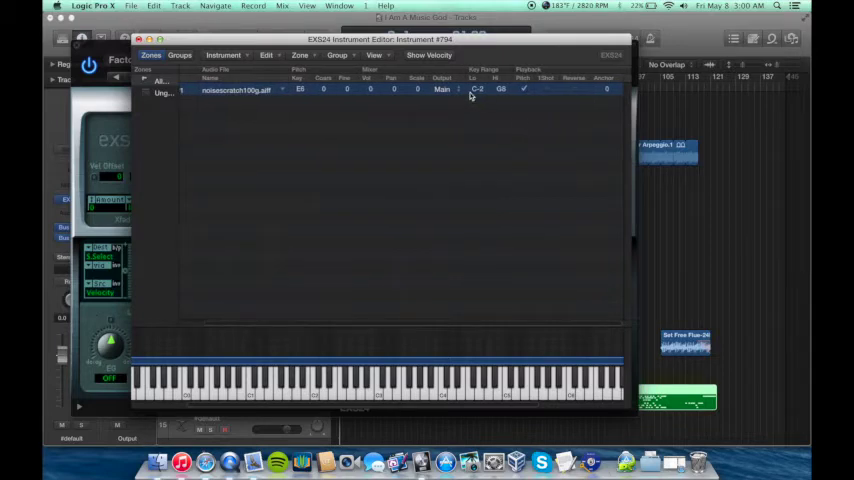
mouse_move(418, 296)
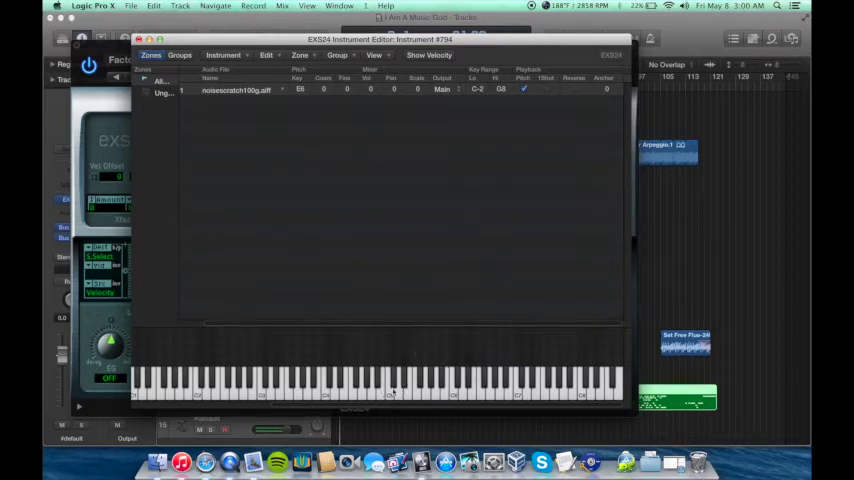
mouse_move(476, 110)
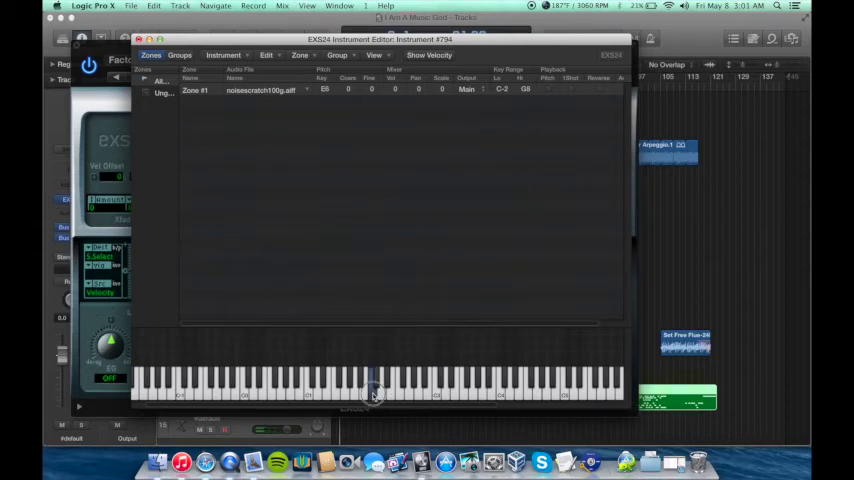
mouse_move(478, 204)
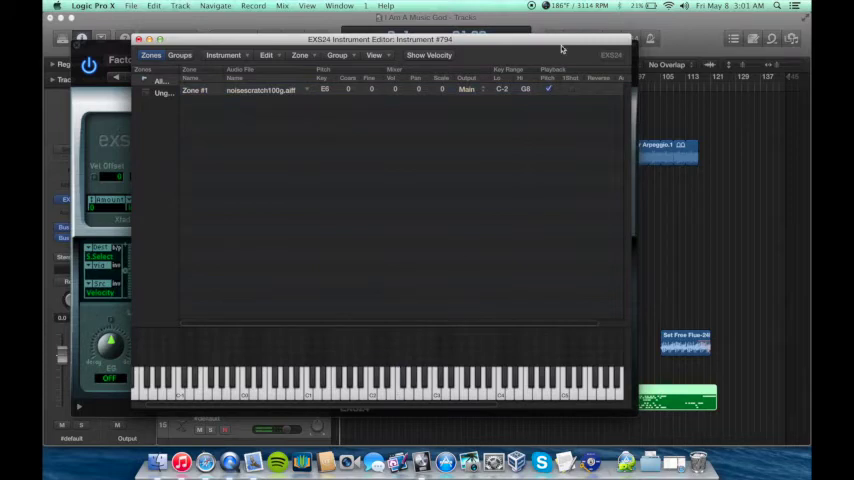
Step: Adjust Zone #1's key range so the scratch sample sits on C2
click(548, 88)
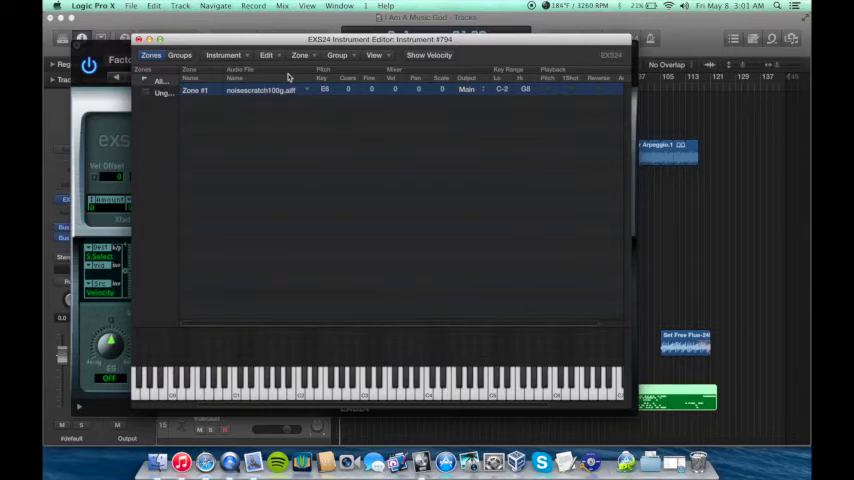
Step: Add two empty zones, #2 and #3, below Zone #1
click(300, 56)
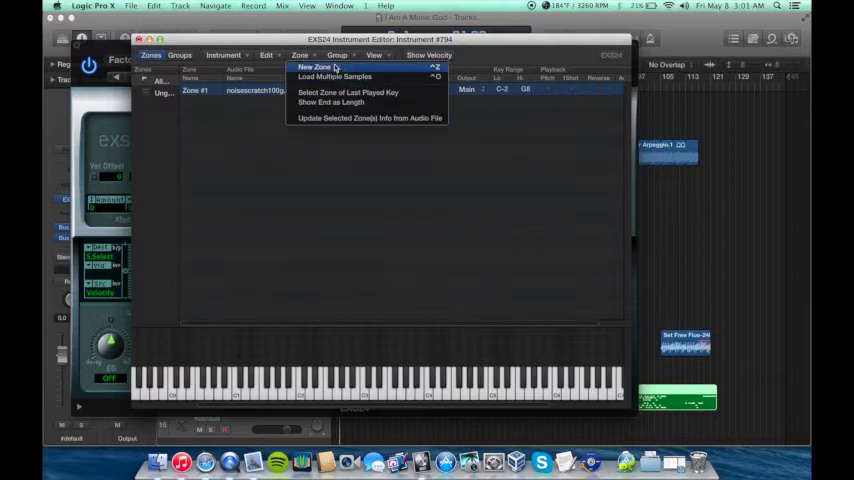
click(316, 68)
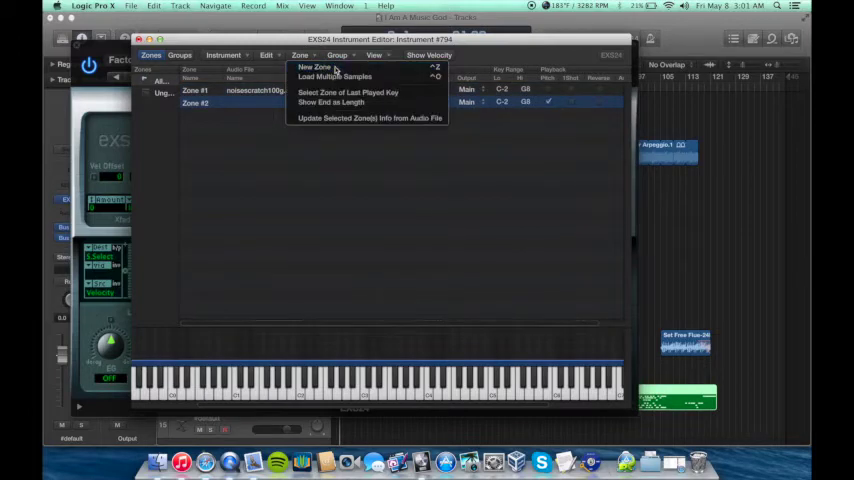
click(316, 68)
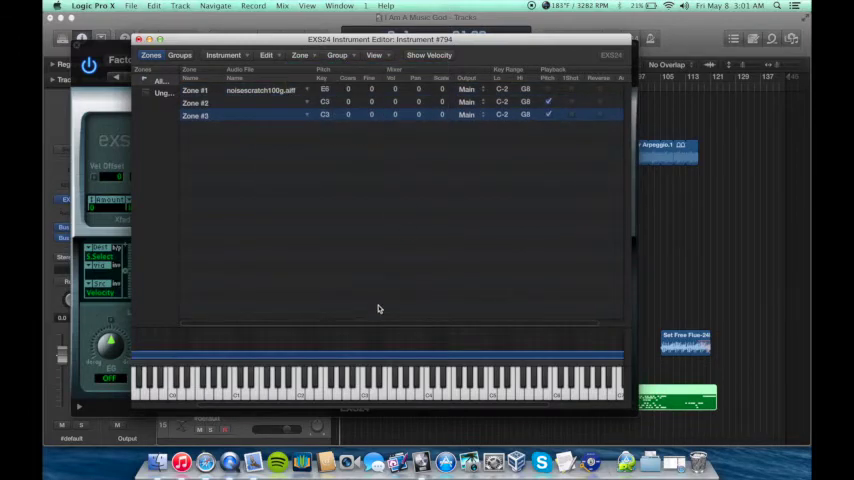
mouse_move(436, 242)
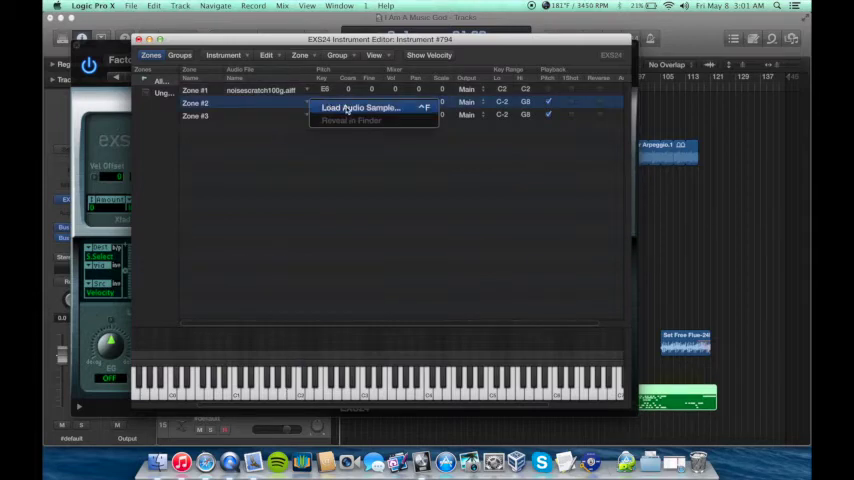
Step: Load the phrase scratch sample into Zone #2 and start loading a sample for Zone #3
click(360, 108)
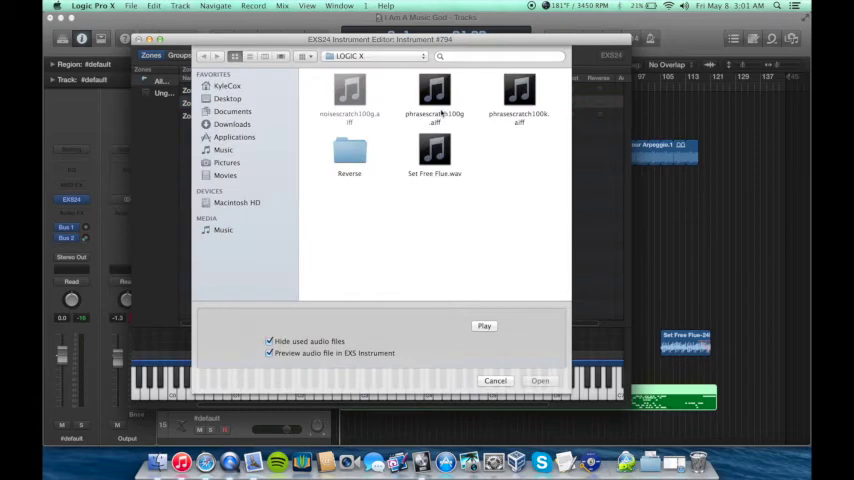
click(540, 380)
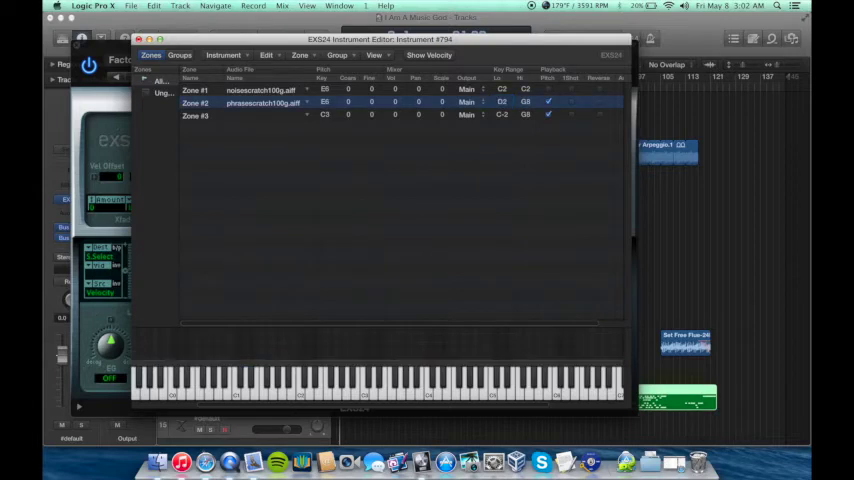
click(524, 100)
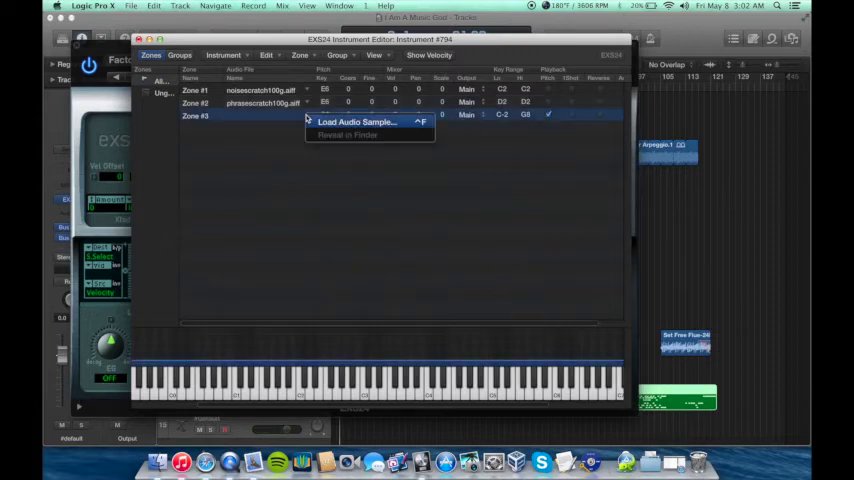
Step: Load the first reversed .aif from the Reverse folder into Zone #3 and narrow its key range
click(356, 120)
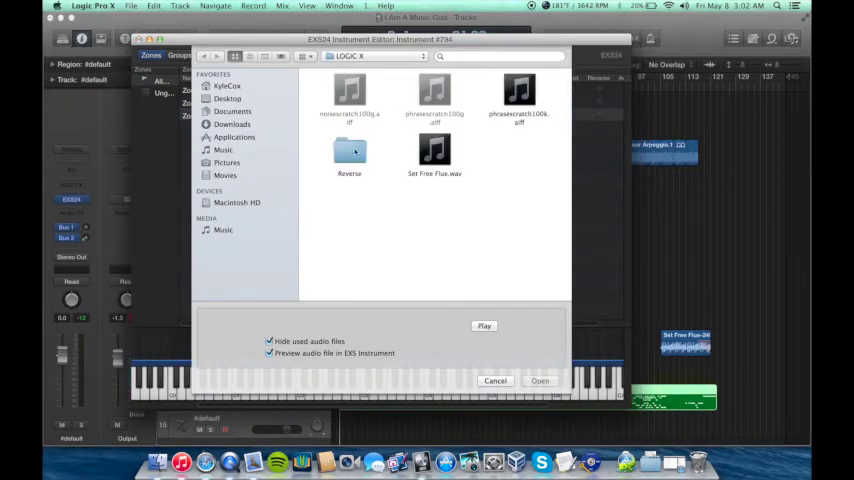
double_click(348, 150)
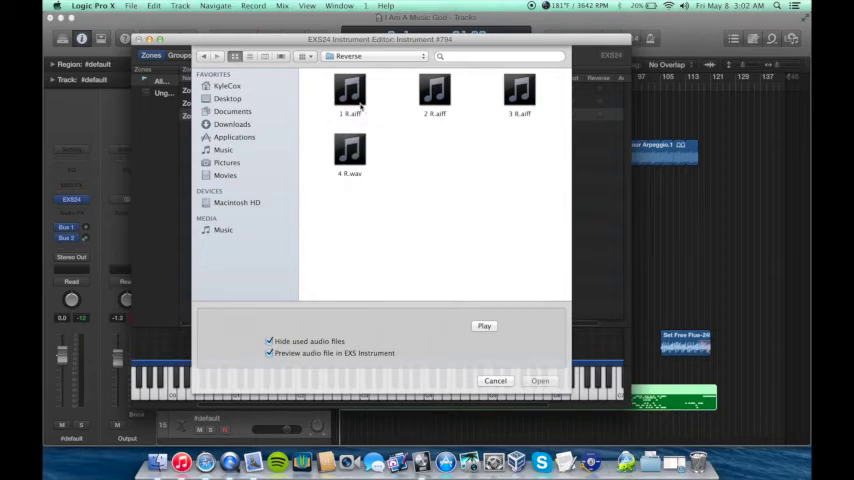
click(540, 380)
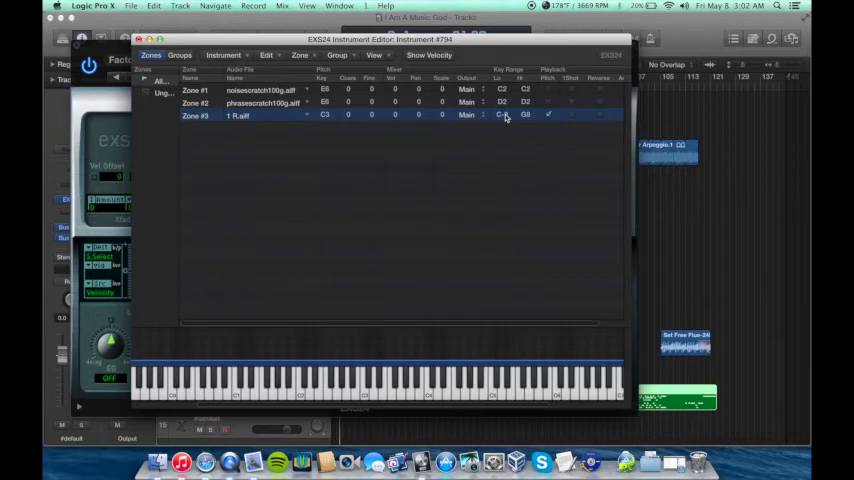
click(502, 114)
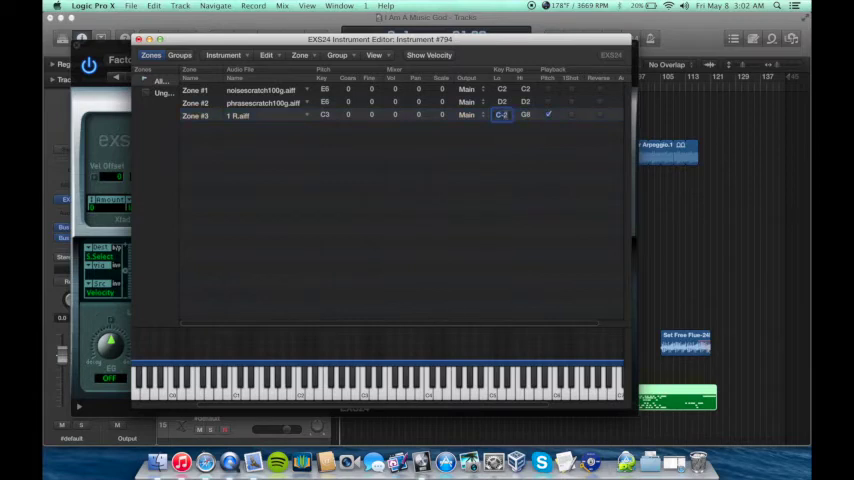
click(500, 114)
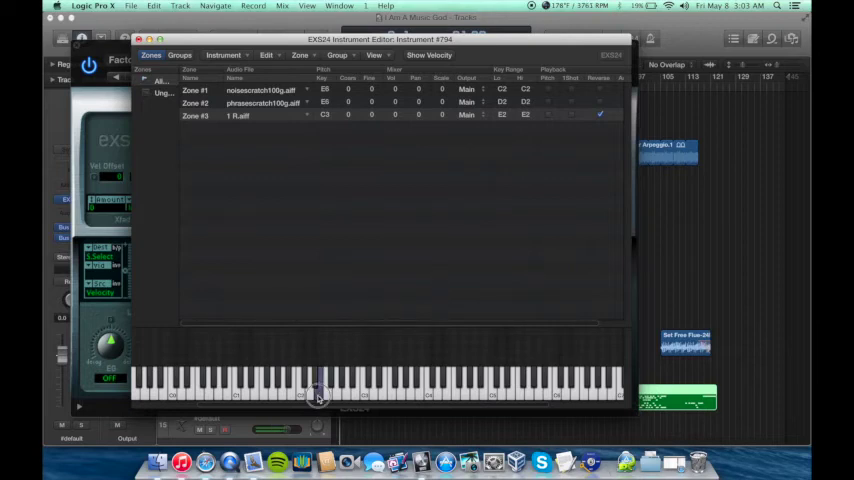
mouse_move(380, 204)
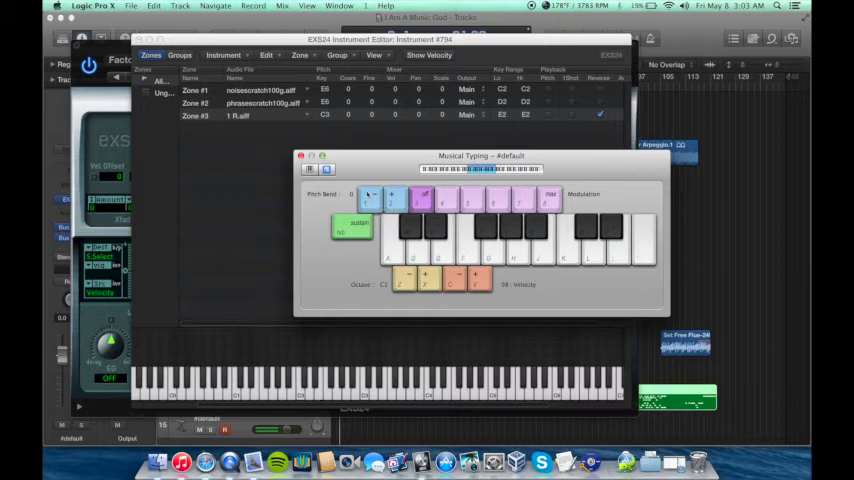
Step: Audition the C2, D2 and E2 scratch zones from the Musical Typing keyboard
click(300, 156)
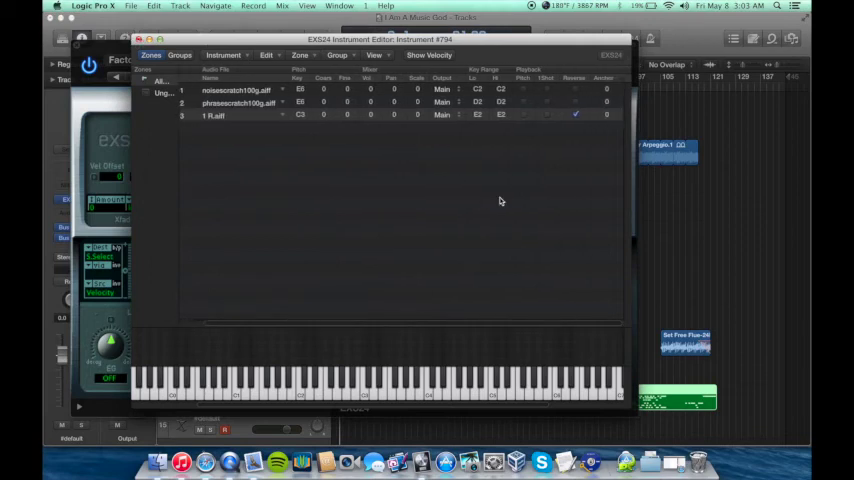
mouse_move(500, 126)
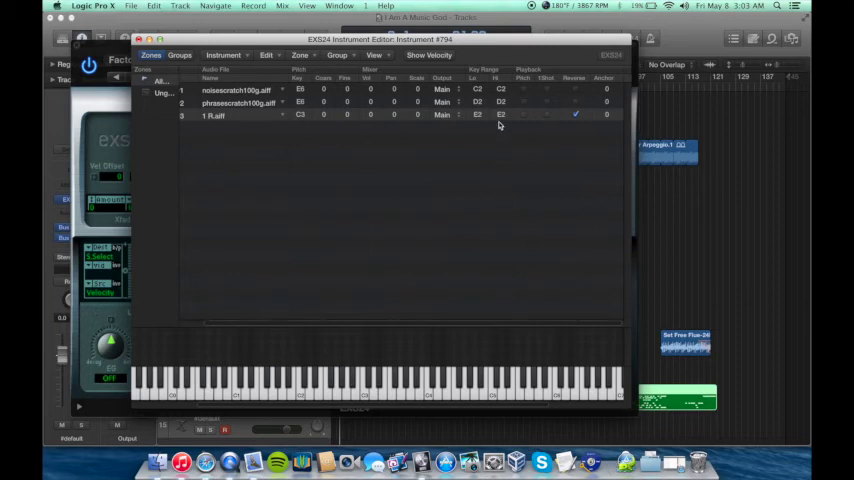
mouse_move(548, 112)
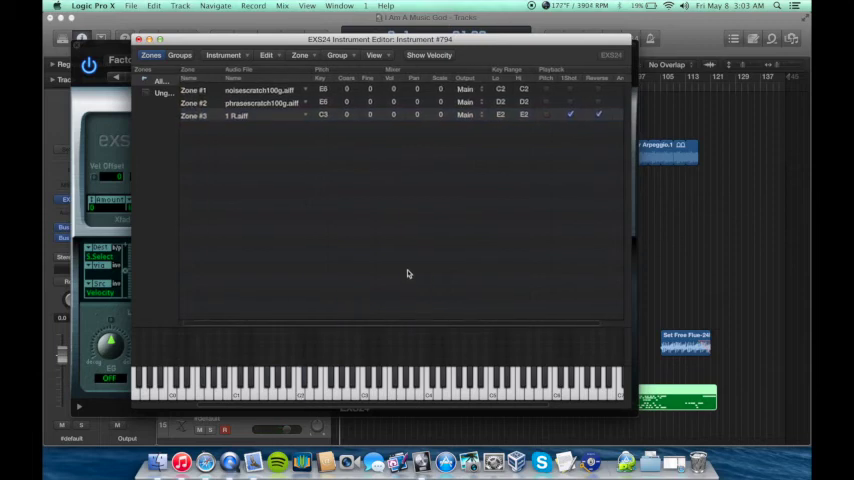
mouse_move(444, 352)
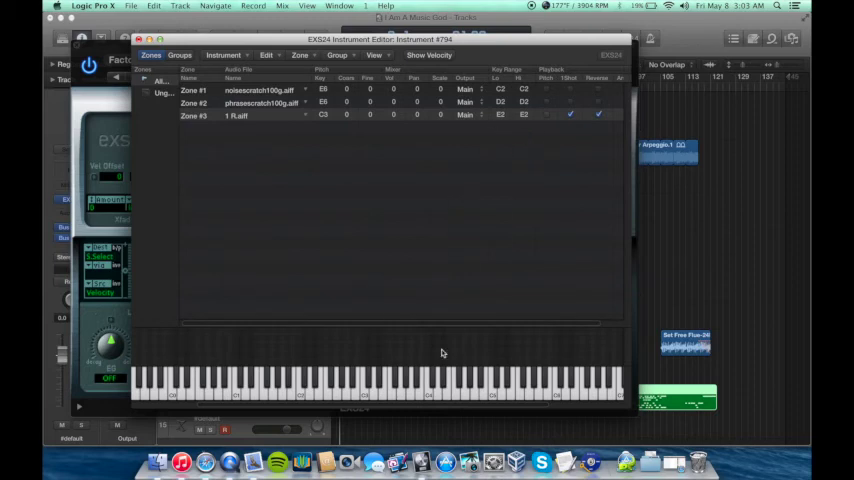
mouse_move(320, 398)
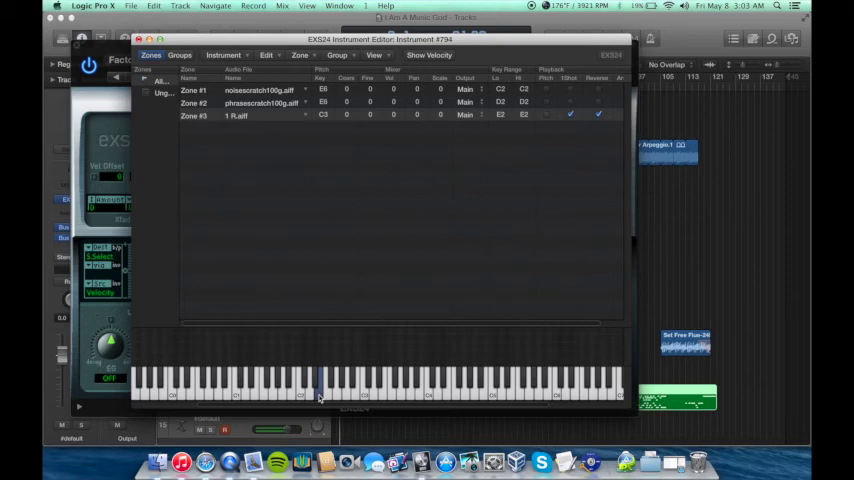
mouse_move(388, 260)
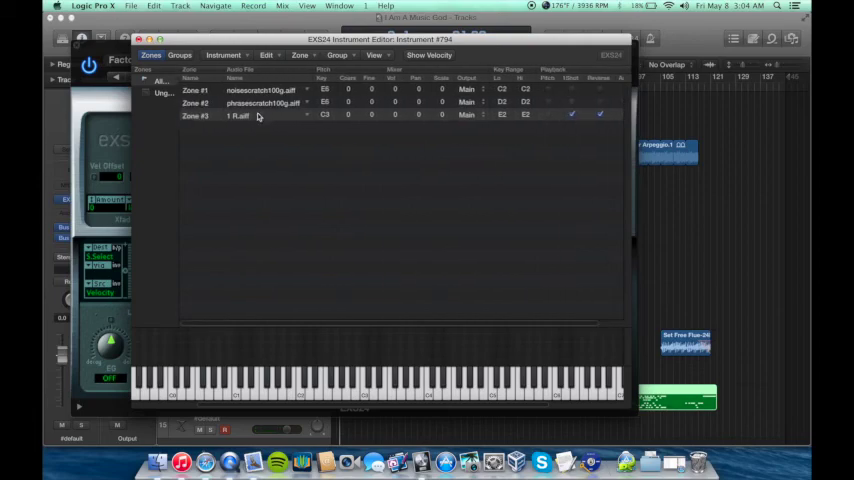
double_click(240, 116)
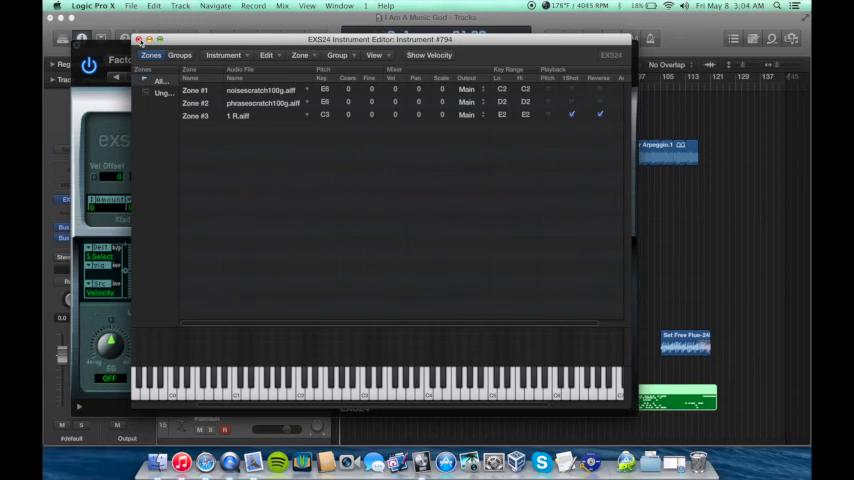
Step: Save the edited zones as the DJ Scratch instrument and load it on the EXS24 front panel
click(140, 40)
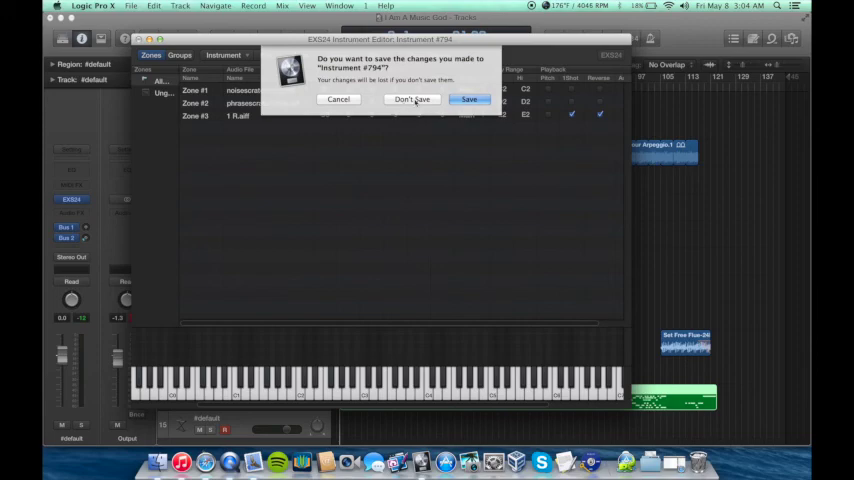
click(412, 100)
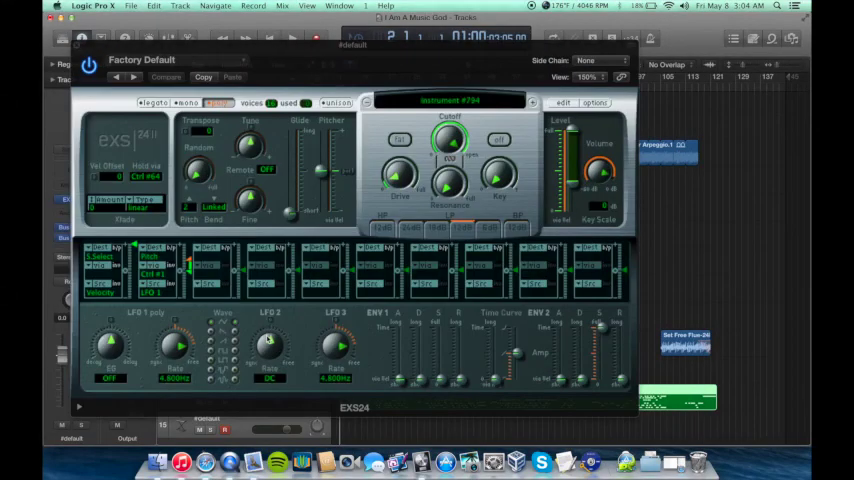
click(448, 100)
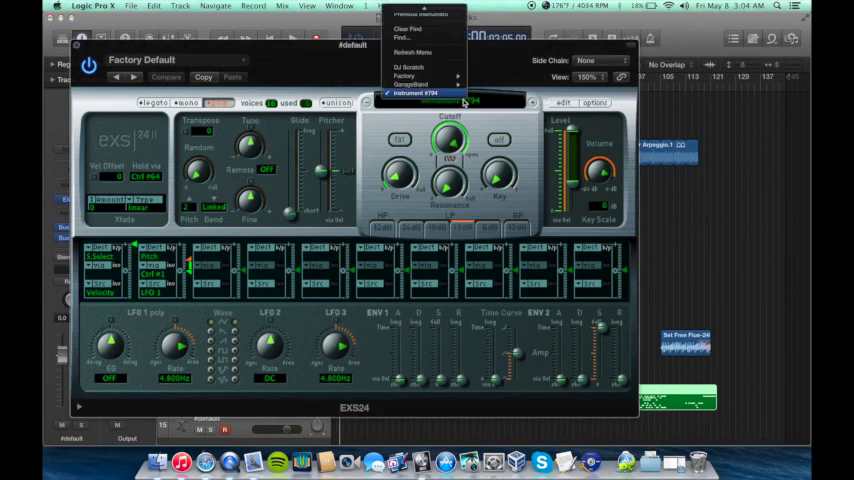
mouse_move(436, 72)
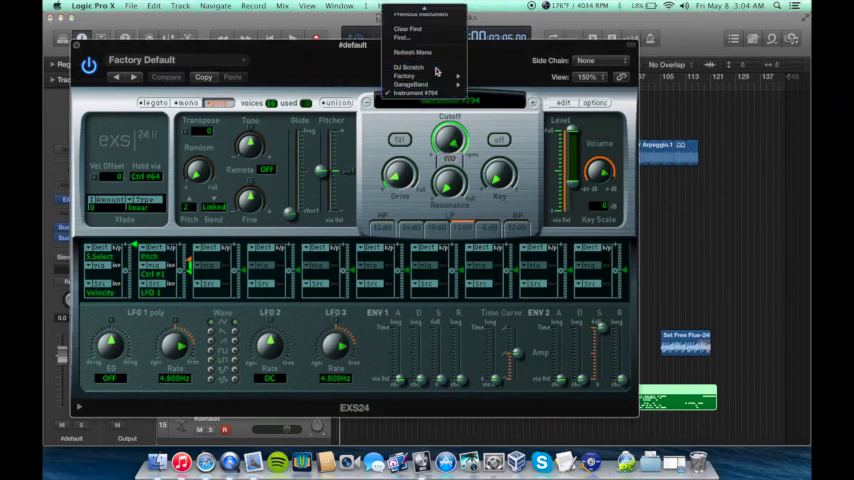
click(408, 68)
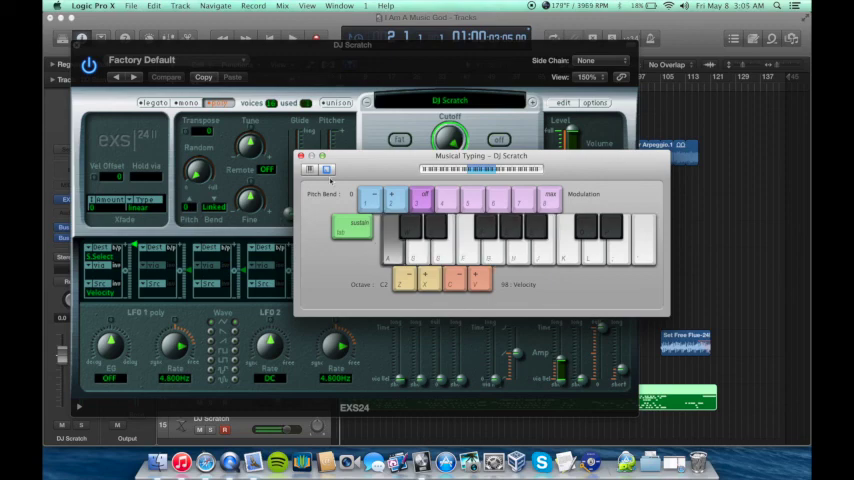
click(300, 156)
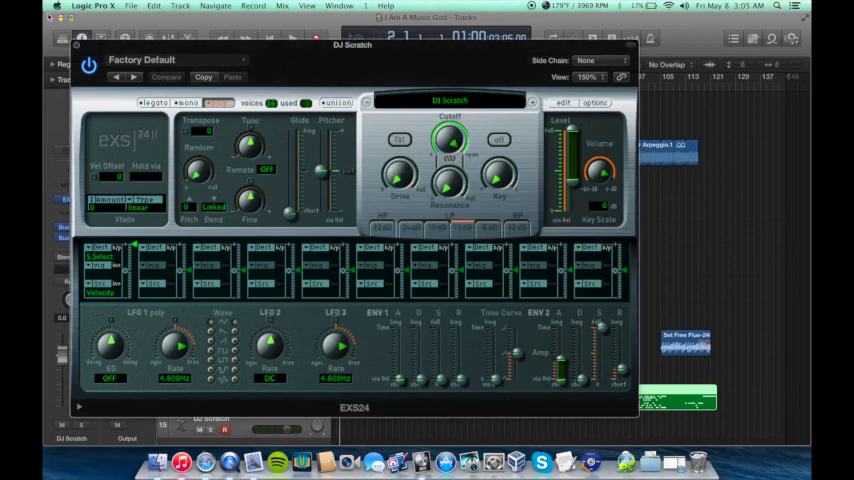